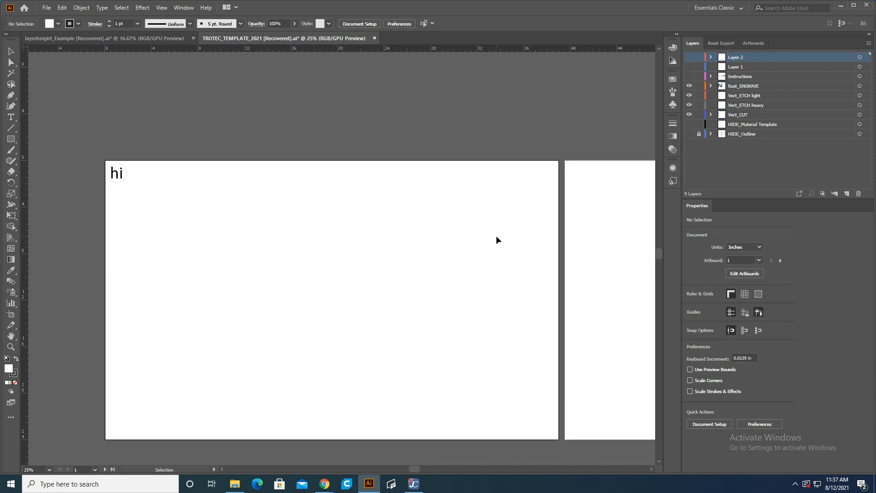
mouse_move(650, 235)
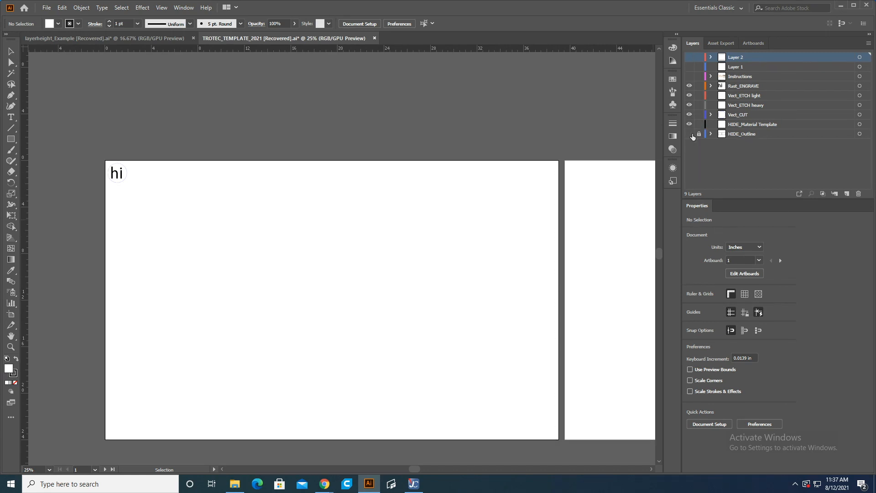
Hide the material template layer and reach the Trotec Engraver driver's printing preferences via Print Setup
left_click(688, 133)
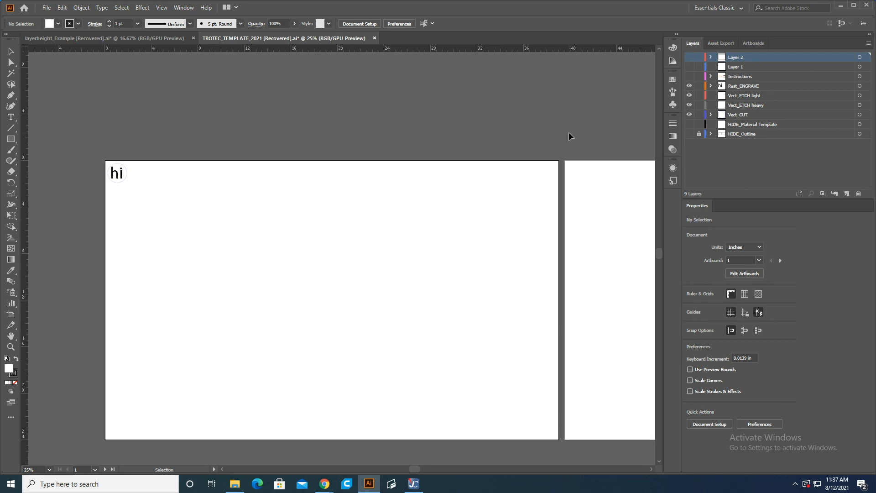
mouse_move(127, 140)
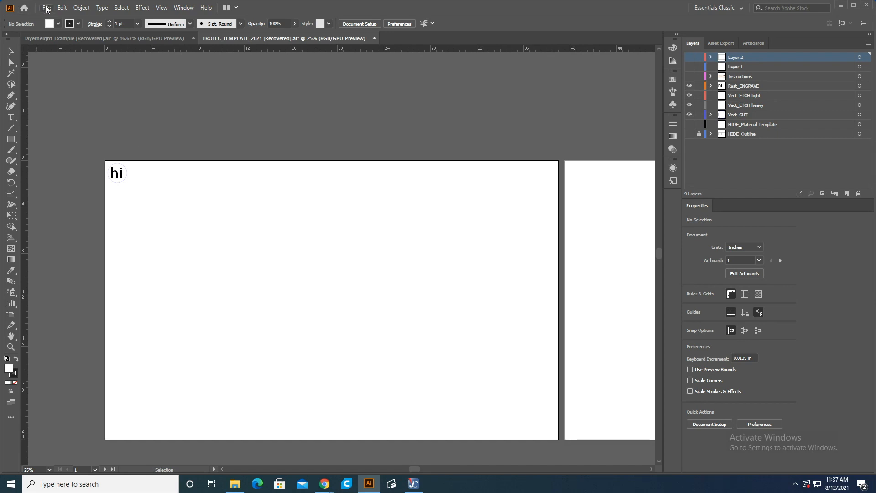
left_click(46, 7)
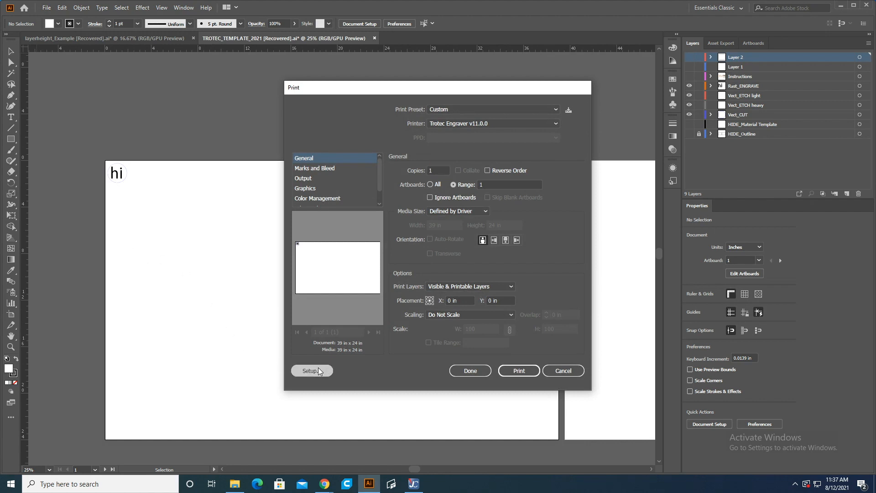
left_click(310, 371)
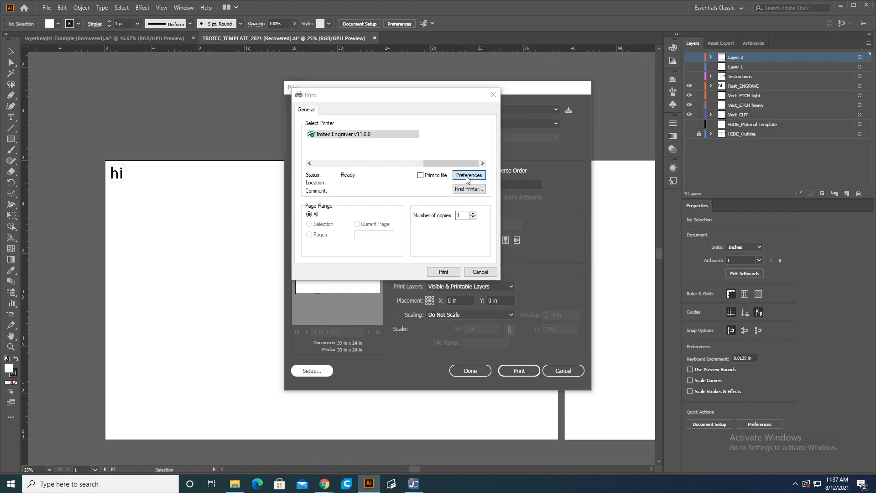
left_click(468, 175)
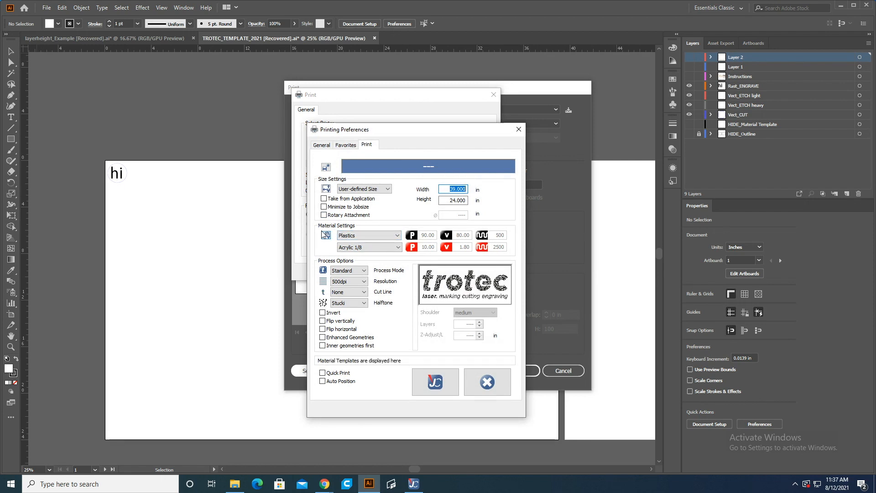
Keep Plastics as the material group with Acrylic 1/8 as the material
left_click(367, 234)
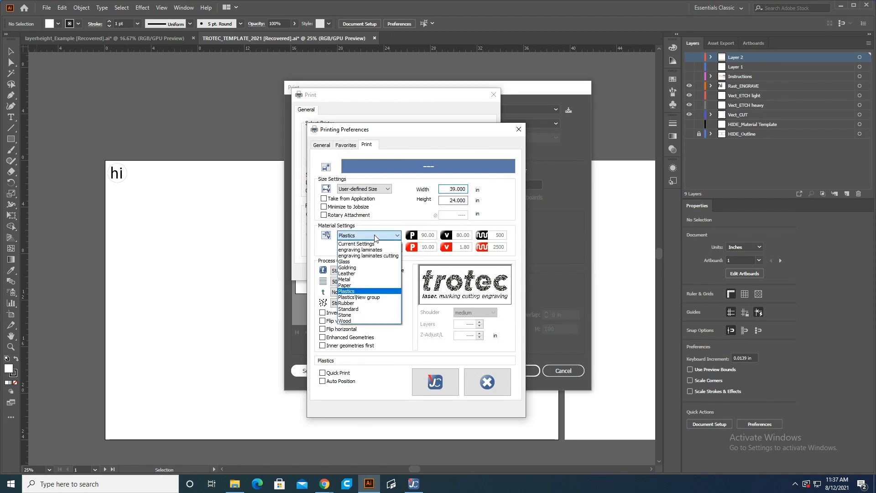
left_click(345, 291)
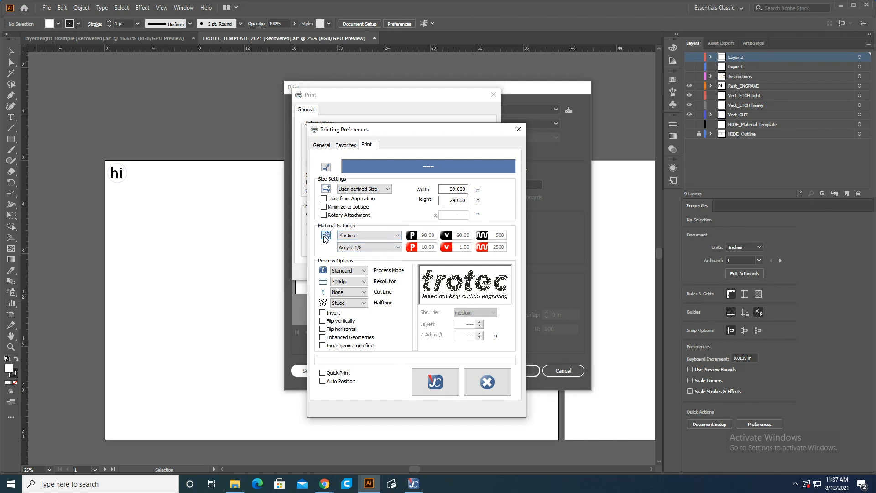
left_click(326, 237)
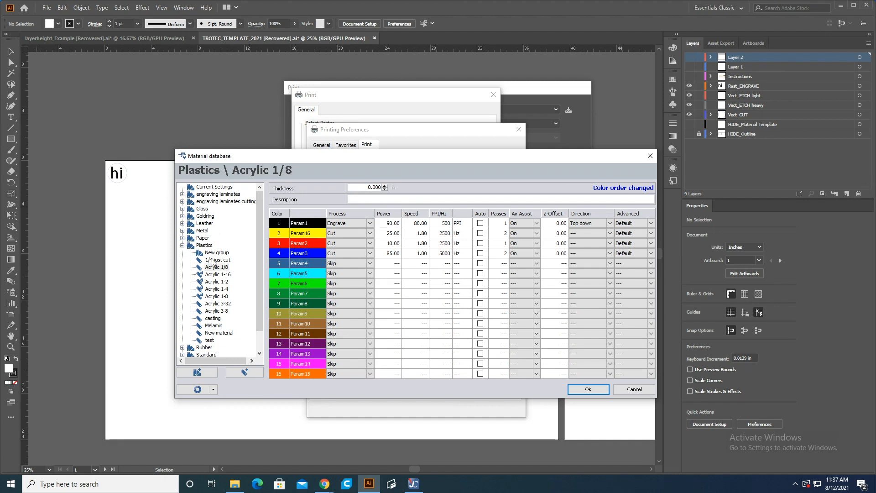
mouse_move(232, 285)
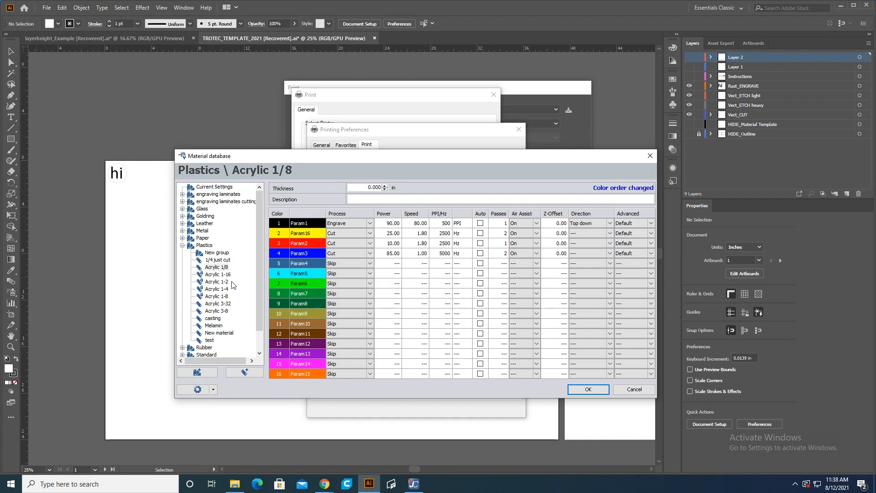
double_click(216, 267)
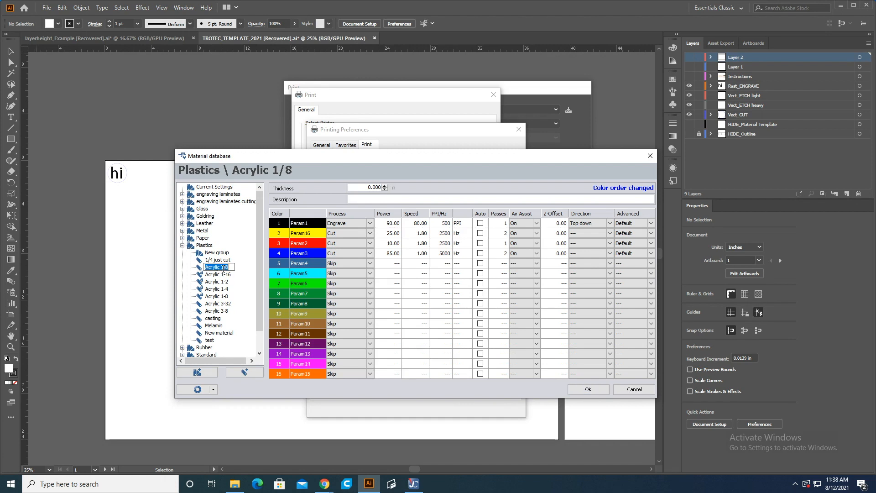
left_click(216, 266)
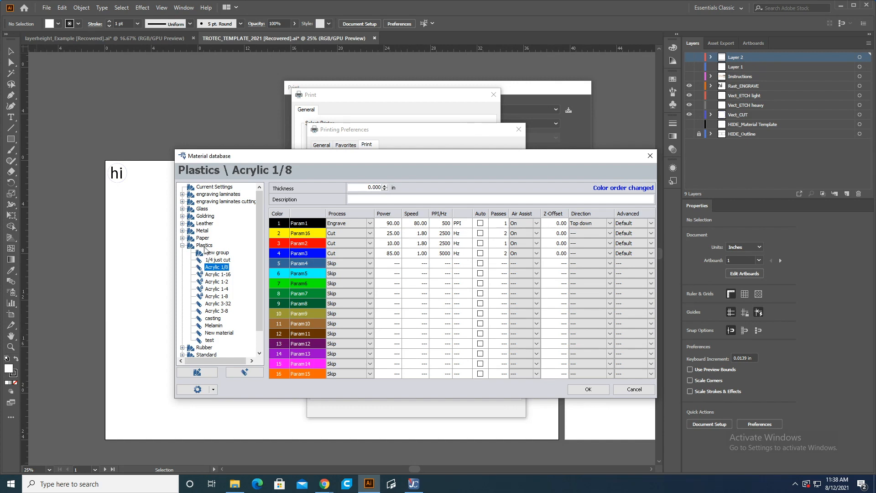
mouse_move(285, 252)
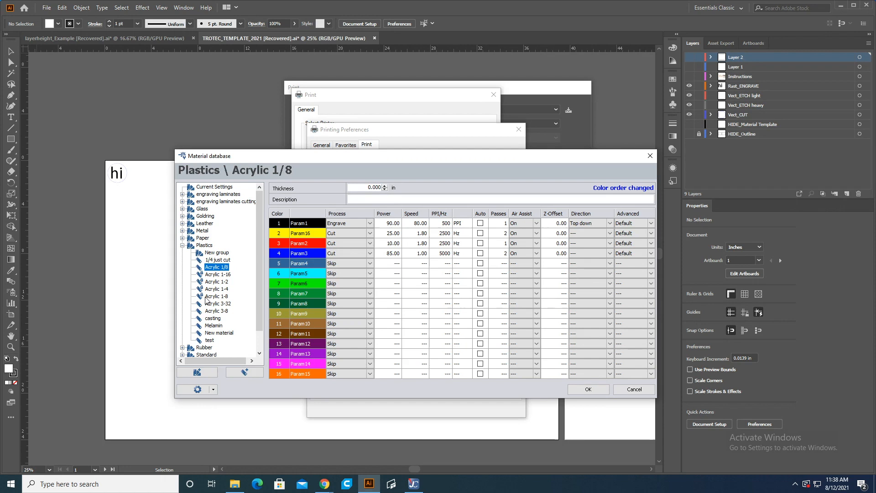
mouse_move(257, 268)
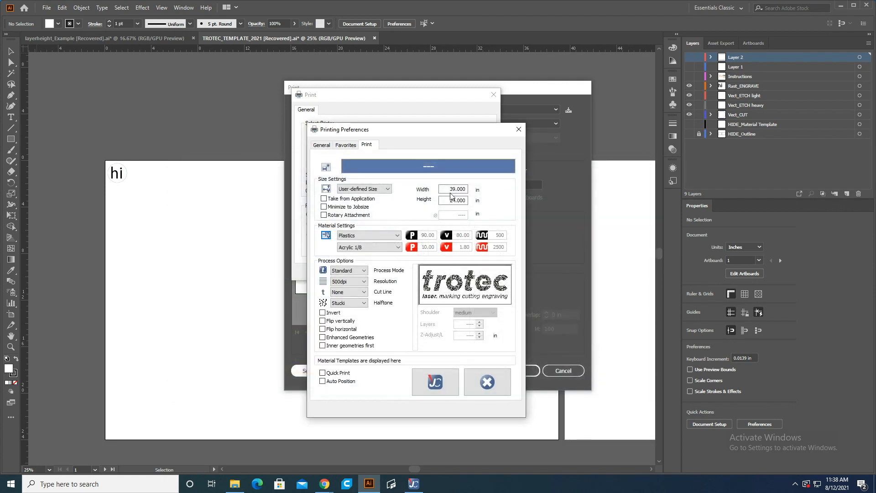
Apply the engraver preferences and accept the printer setup, returning to Illustrator's print options
left_click(434, 383)
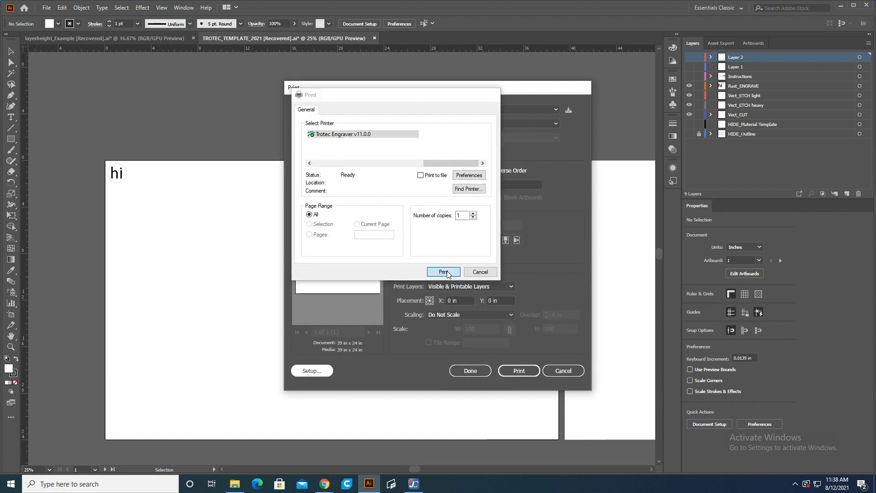
left_click(444, 272)
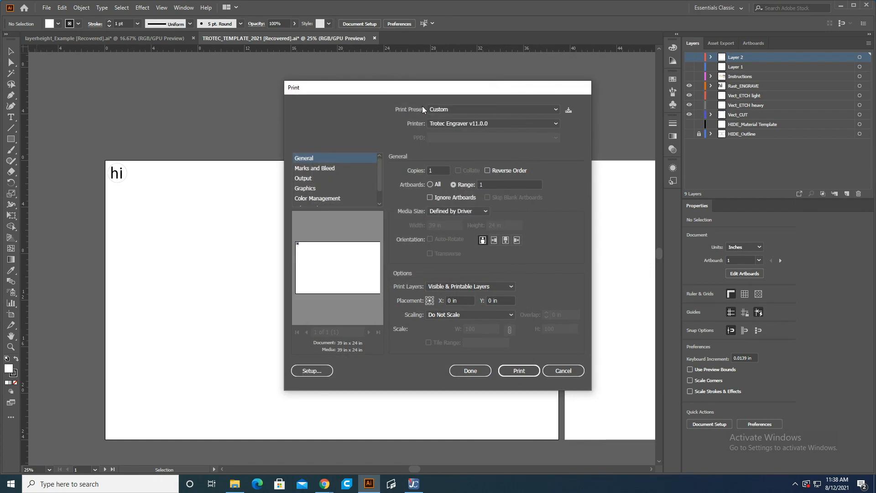
mouse_move(414, 111)
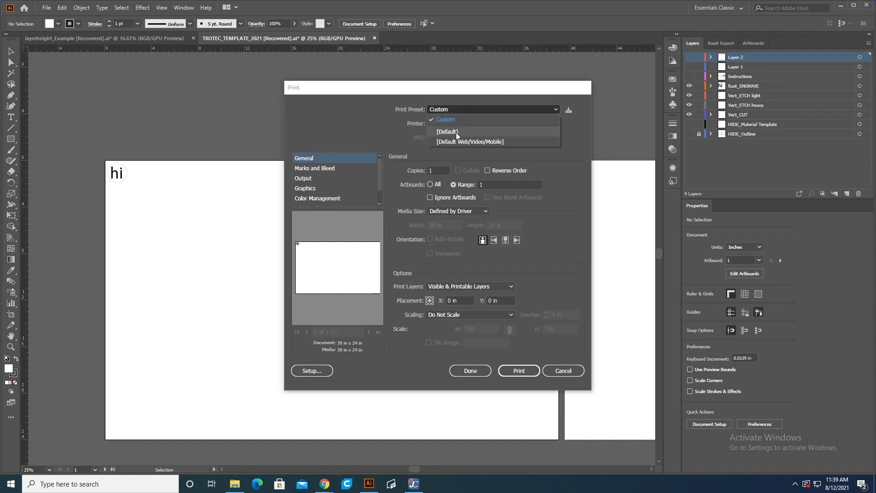
Use the [Default] print preset and review the media size list, keeping User defined Paper
left_click(446, 132)
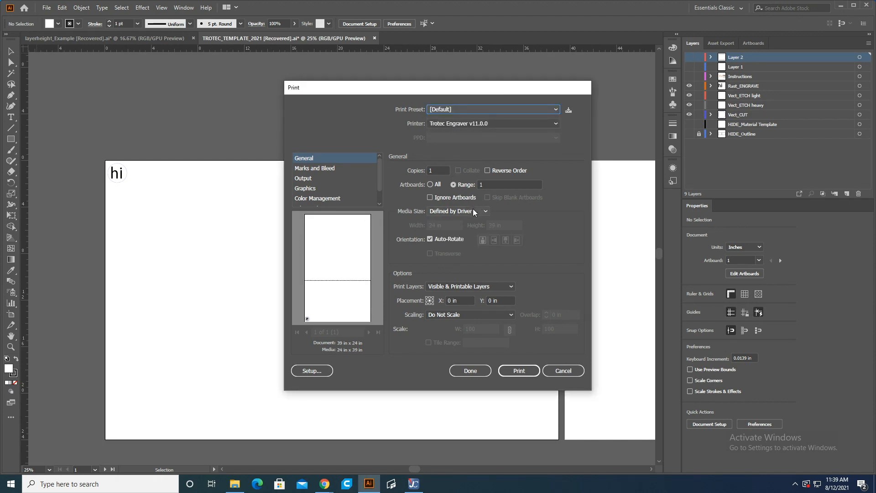
left_click(457, 210)
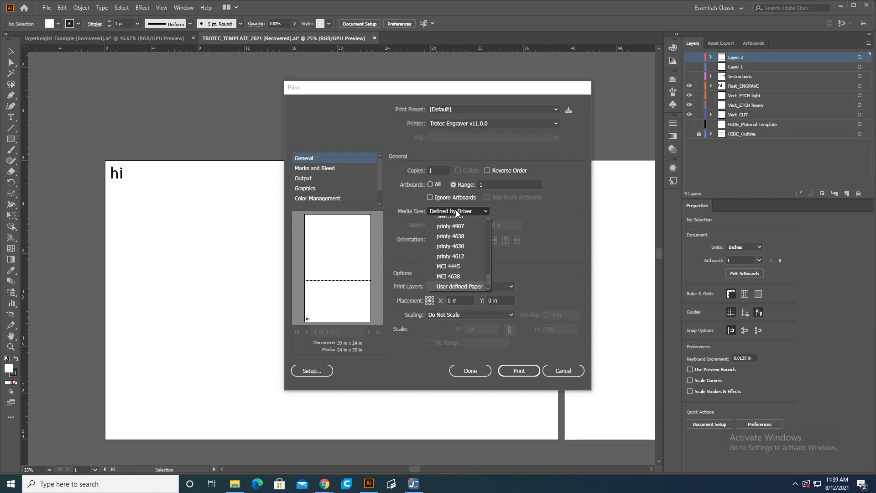
left_click(457, 210)
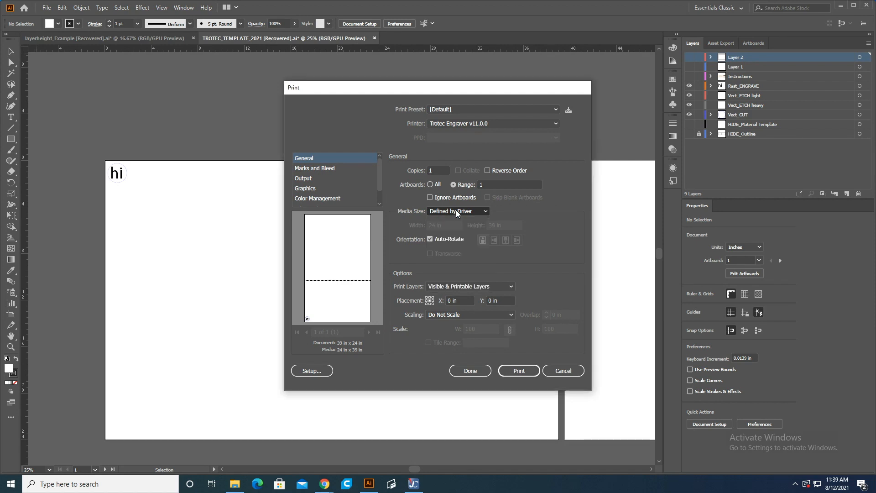
mouse_move(539, 203)
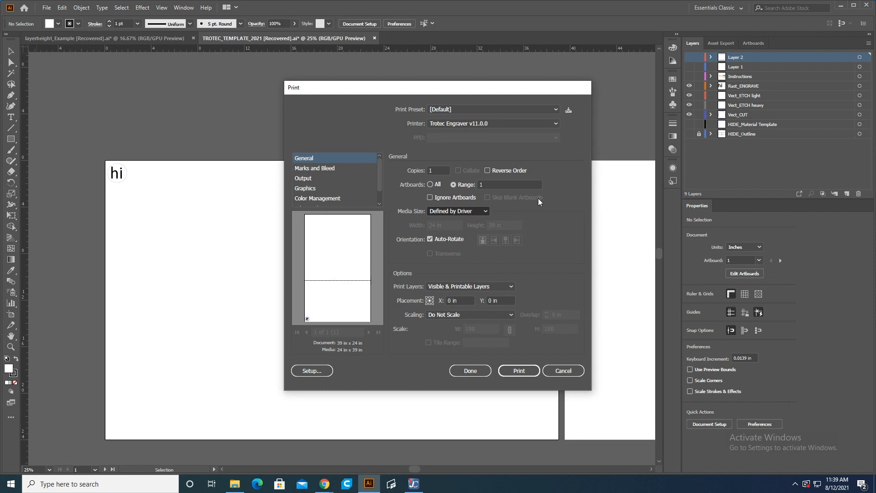
mouse_move(476, 211)
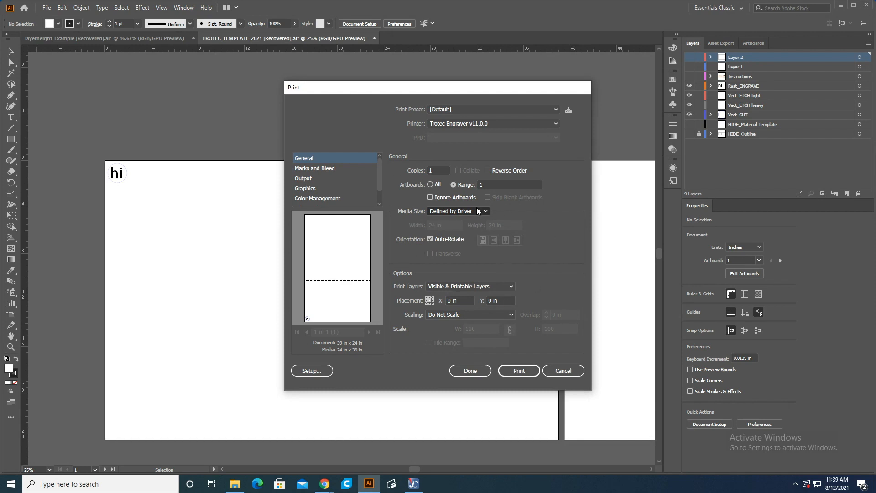
mouse_move(496, 203)
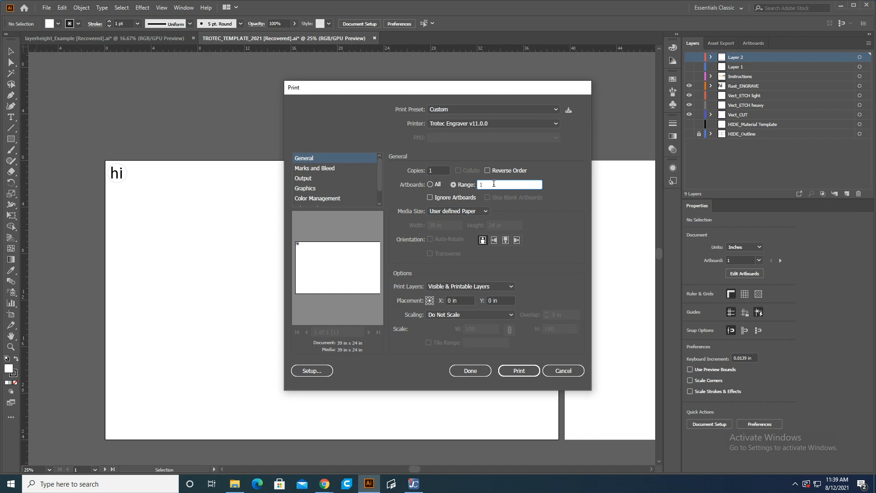
triple_click(509, 185)
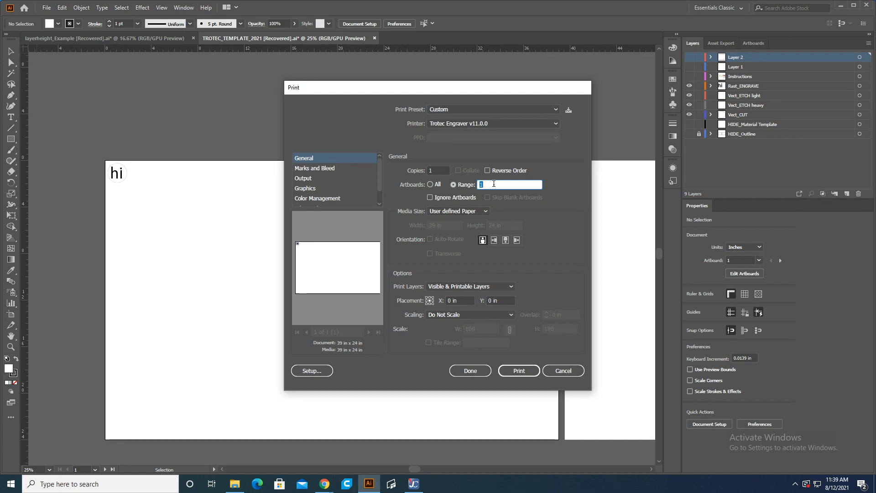
mouse_move(138, 147)
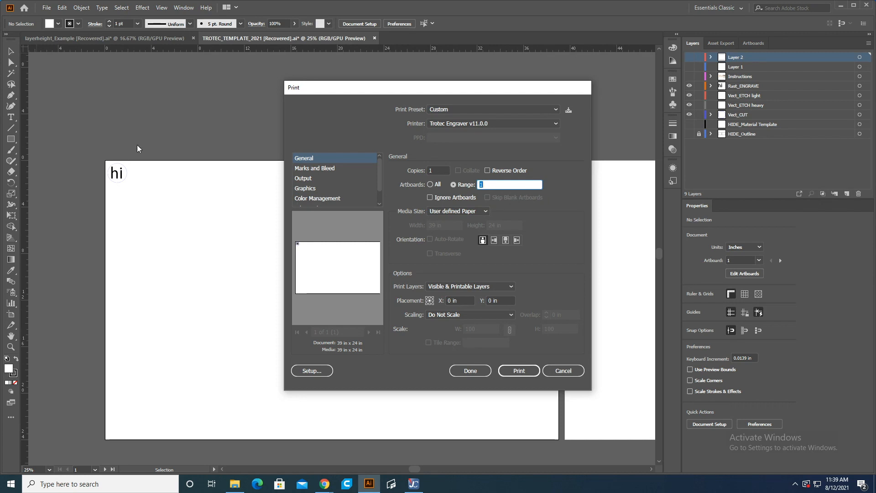
mouse_move(172, 123)
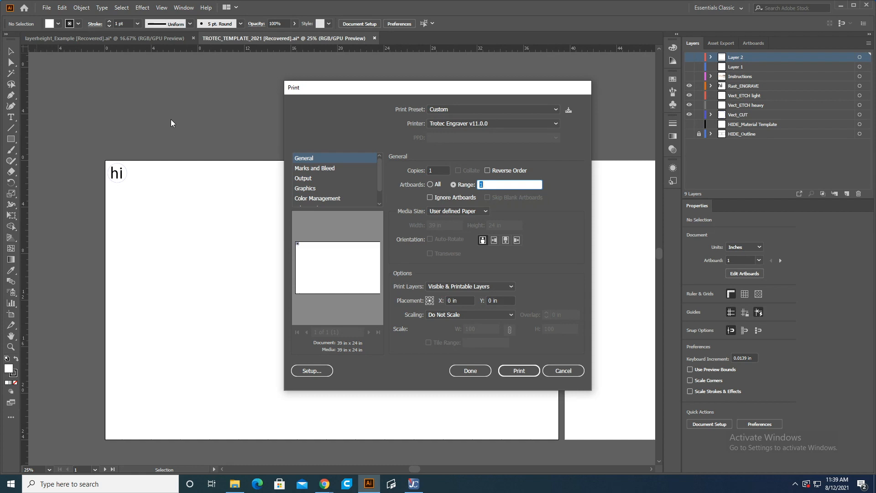